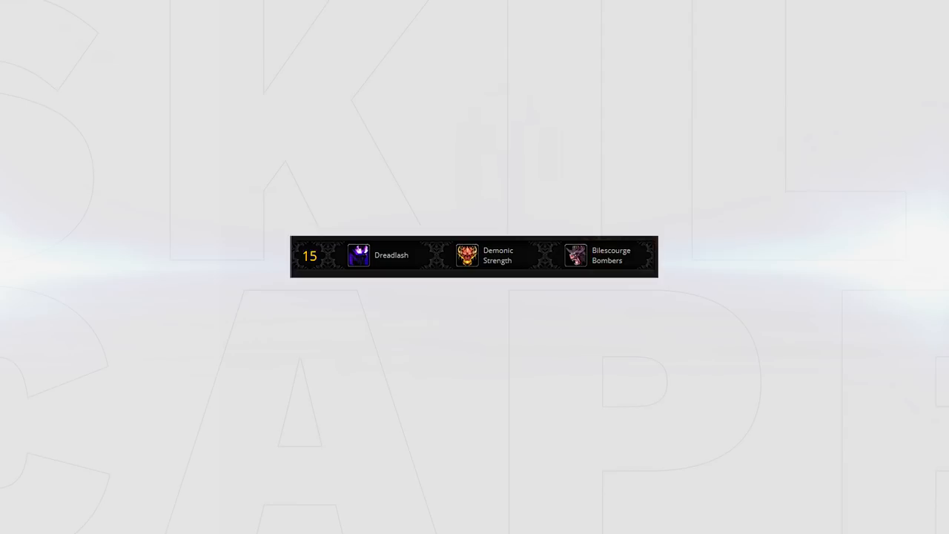
pyautogui.moveTo(359, 255)
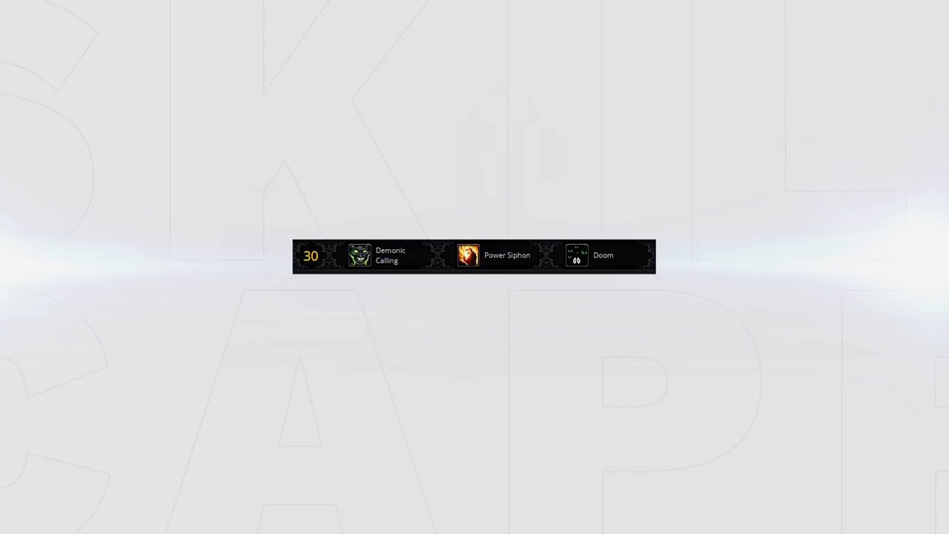
pyautogui.moveTo(361, 255)
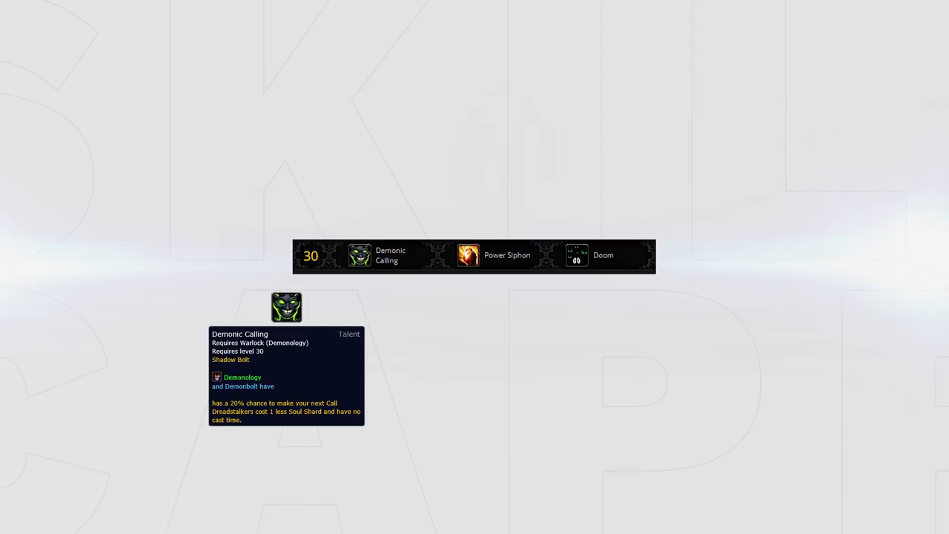
# Hover Demonic Calling to show its tooltip before the Power Siphon clip
pyautogui.click(287, 307)
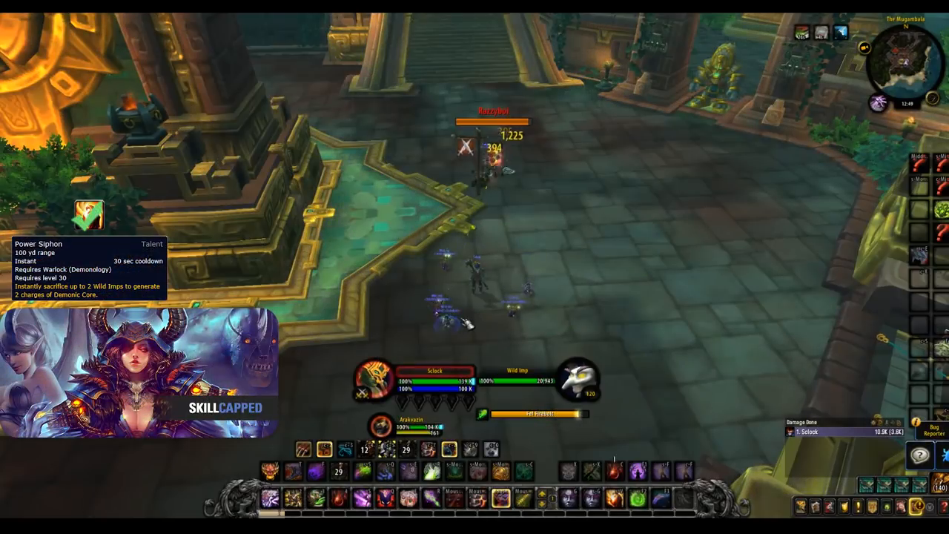
# Cast Power Siphon from the action bar to sacrifice the Wild Imps in combat
pyautogui.click(614, 498)
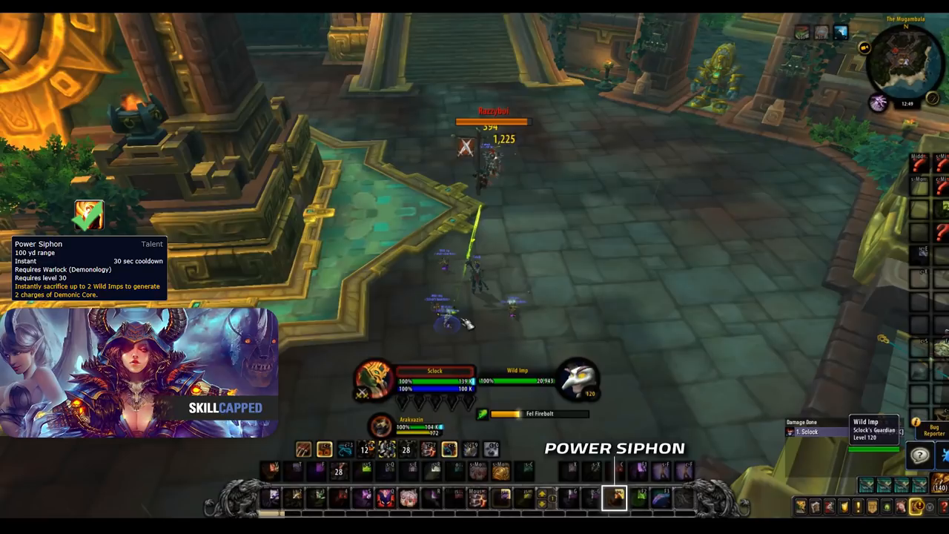
pyautogui.click(614, 499)
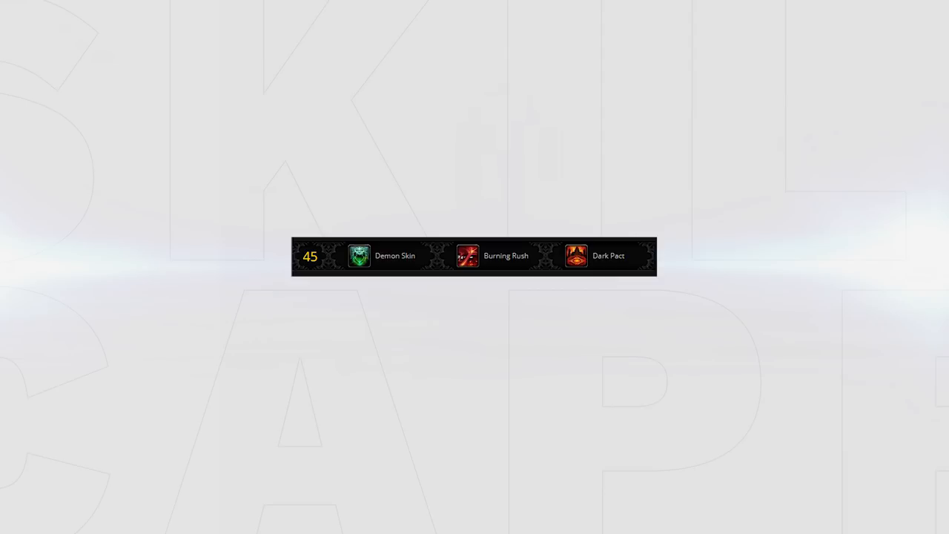
pyautogui.moveTo(359, 255)
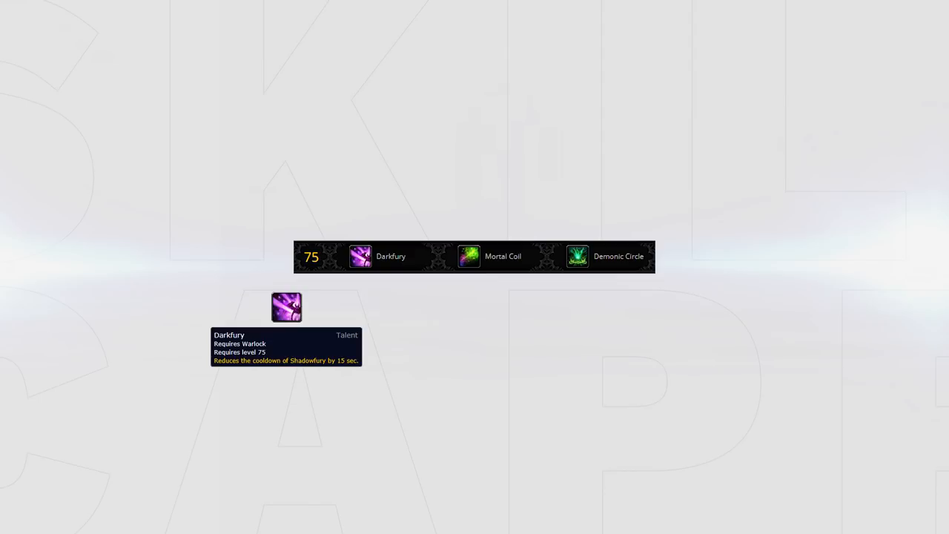
# Hover Darkfury in the level 75 row to show its tooltip
pyautogui.click(286, 307)
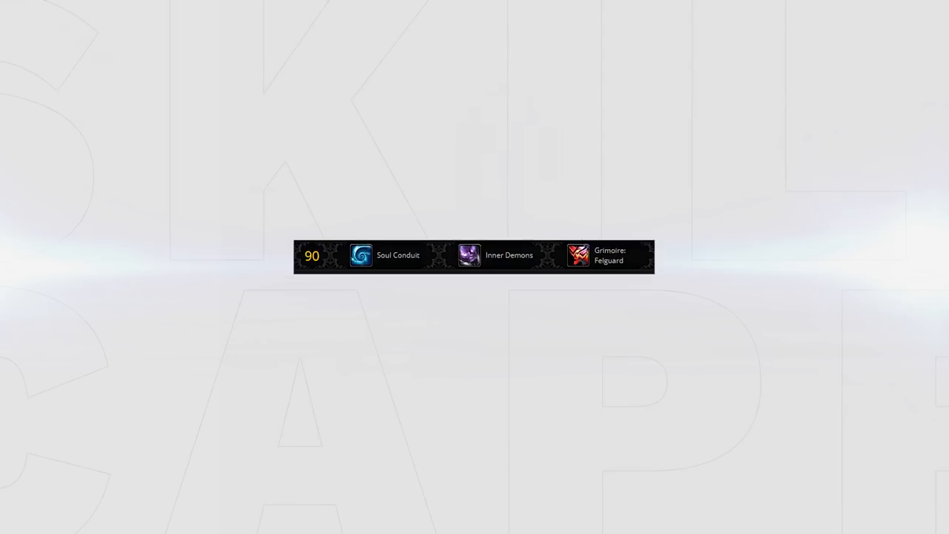
pyautogui.moveTo(362, 255)
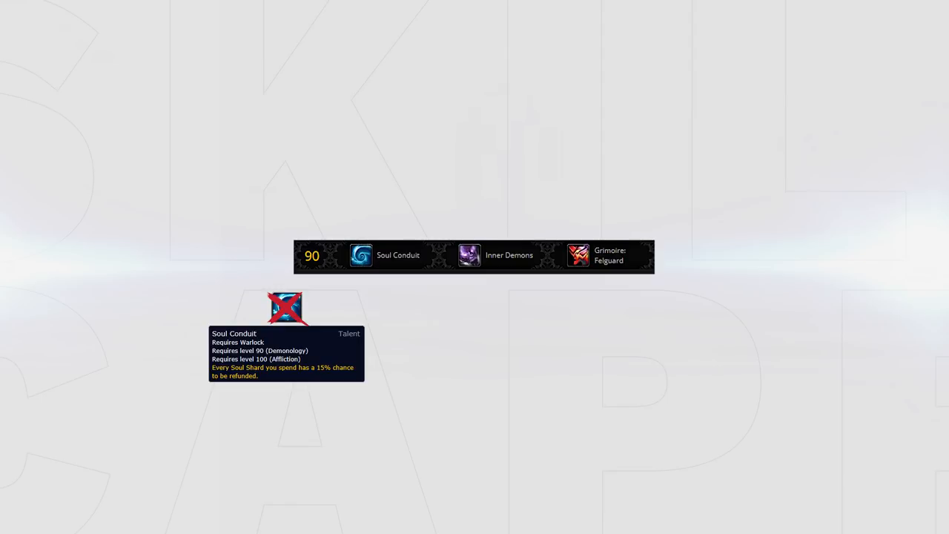
pyautogui.moveTo(468, 255)
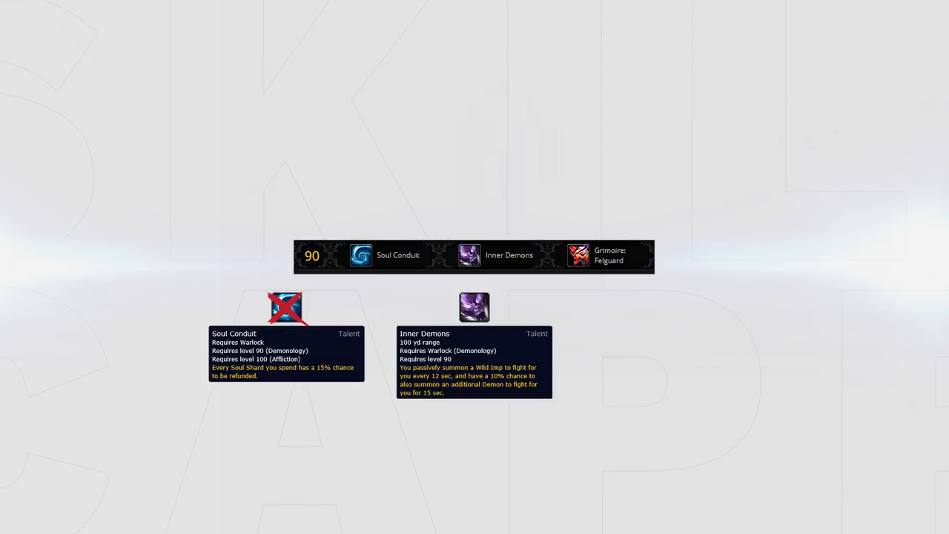
# Hover Inner Demons in the level 90 row, marking it as the pick over Soul Conduit
pyautogui.click(475, 307)
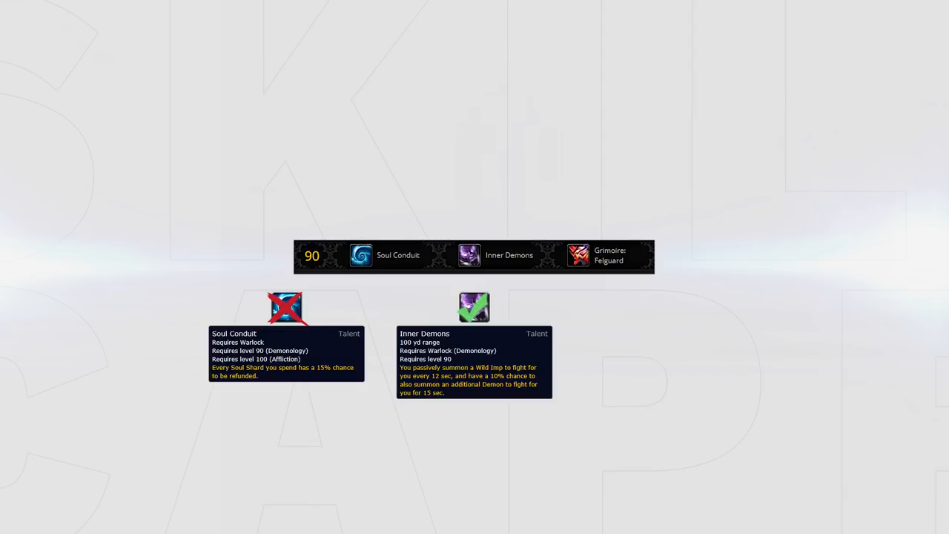
pyautogui.moveTo(661, 307)
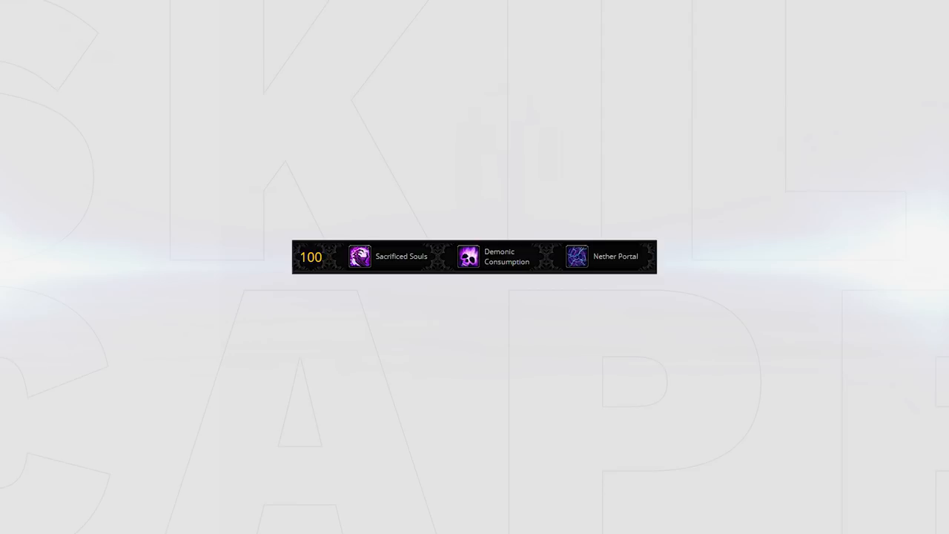
pyautogui.moveTo(359, 257)
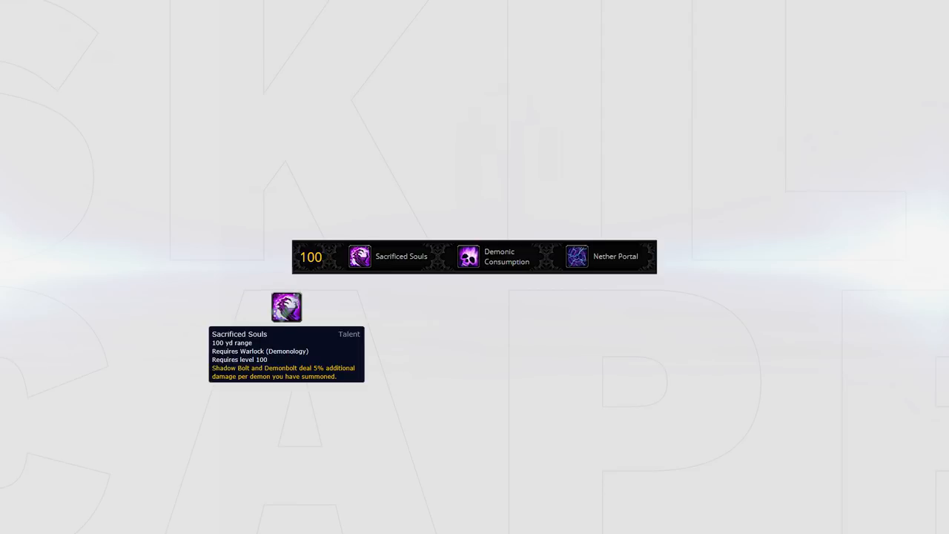
# Hover Sacrificed Souls in the level 100 row to show its per-demon damage bonus
pyautogui.click(286, 306)
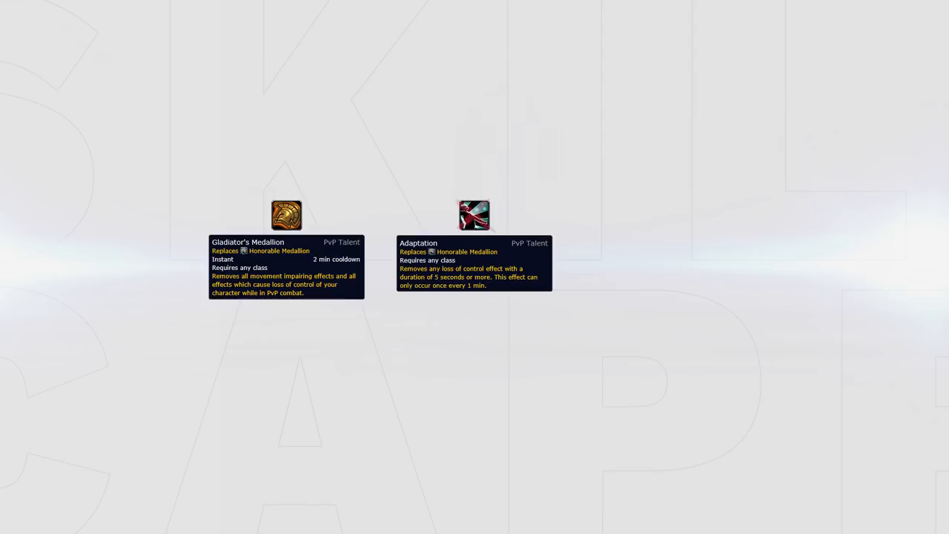
# Hover Adaptation's PvP talent tooltip, crossing it out in favour of Gladiator's Medallion
pyautogui.click(474, 215)
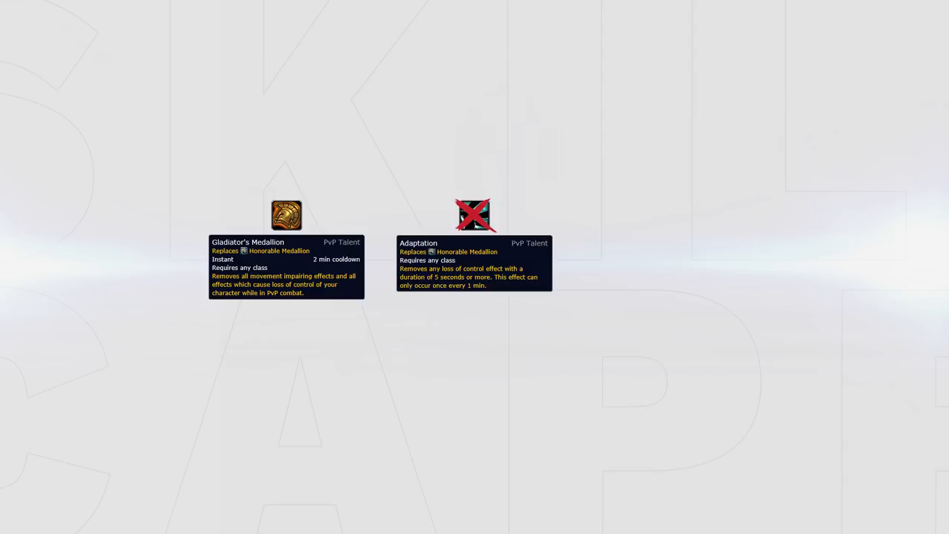
pyautogui.moveTo(662, 215)
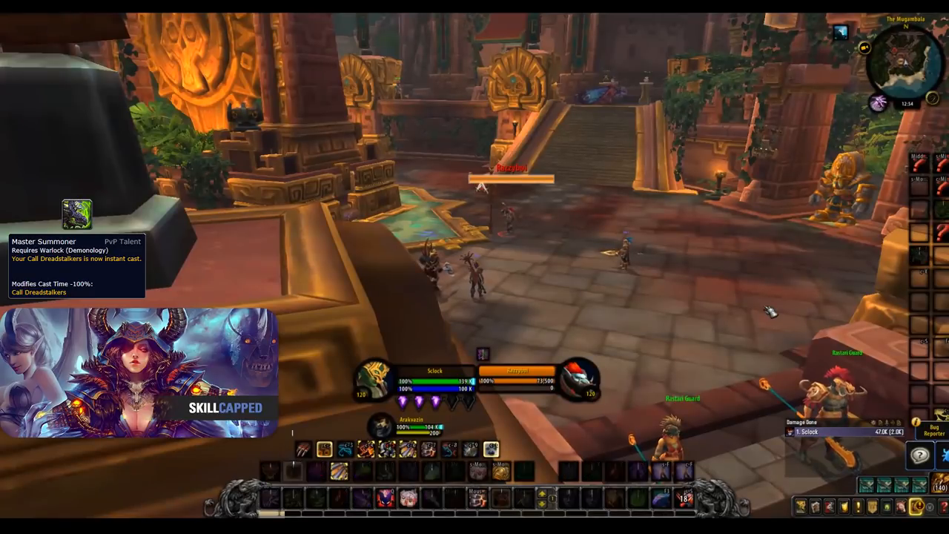
pyautogui.click(291, 471)
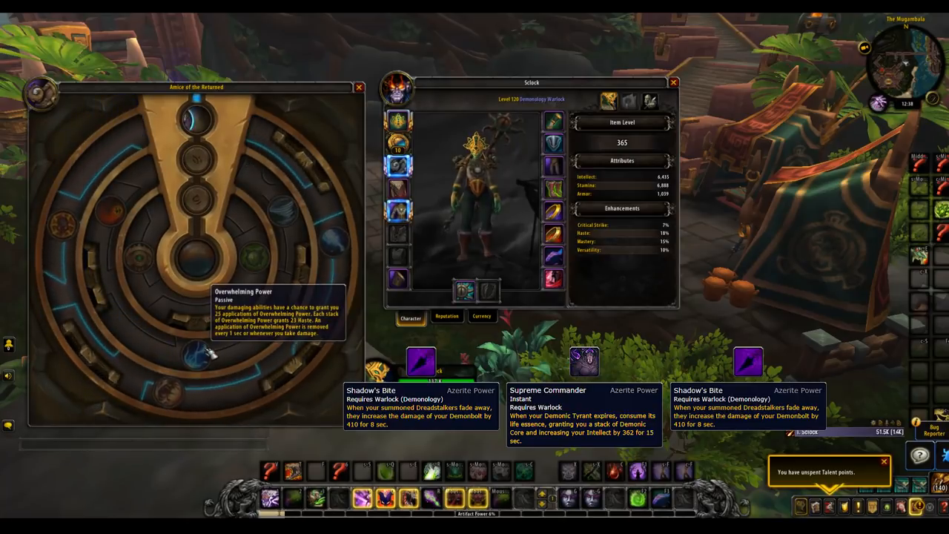
# Select Shadow's Bite as the outer-ring Azerite trait and confirm the choice
pyautogui.click(113, 368)
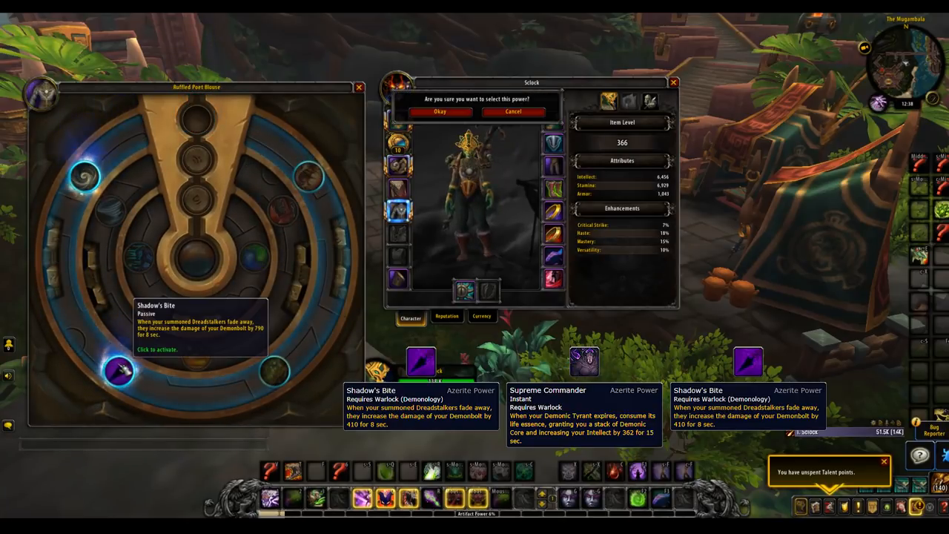
pyautogui.click(439, 111)
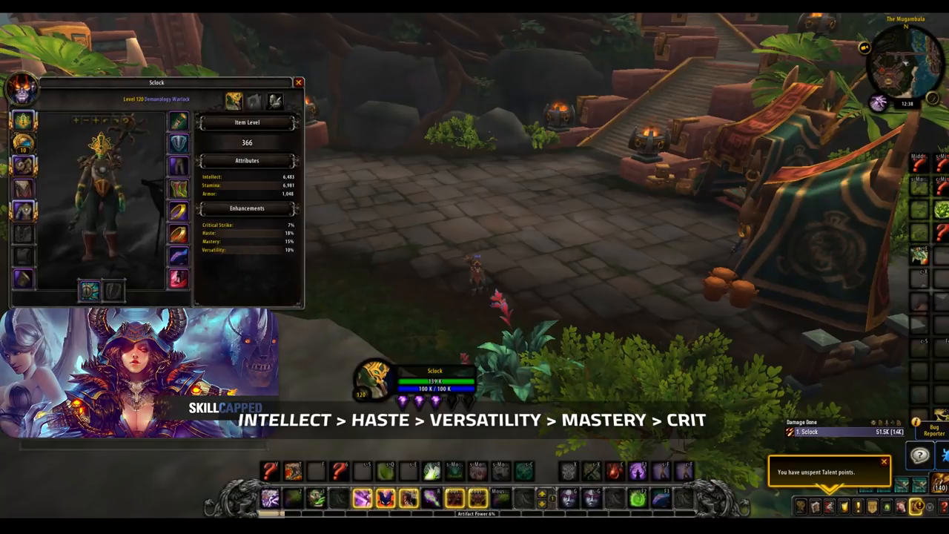
pyautogui.moveTo(22, 255)
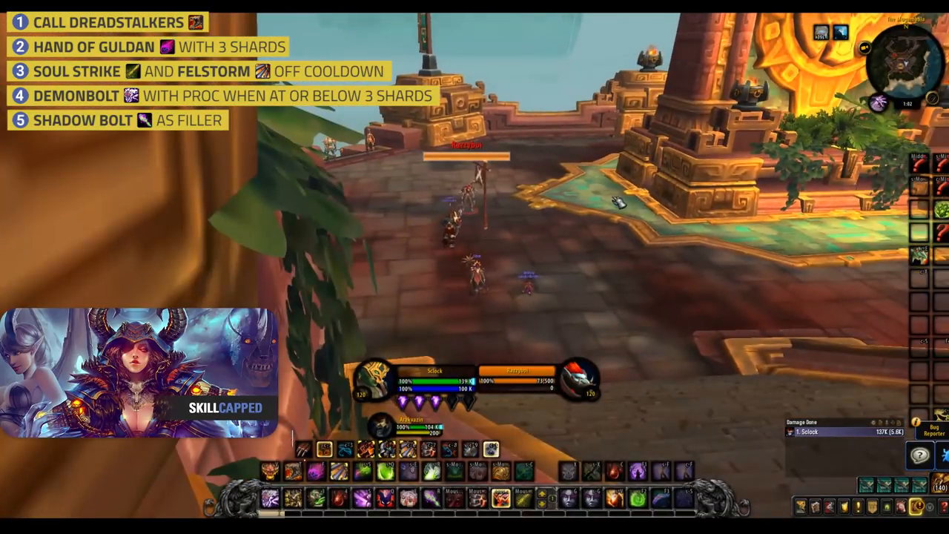
# Target the enemy player and cast Hand of Gul'dan followed by Soul Strike
pyautogui.click(292, 471)
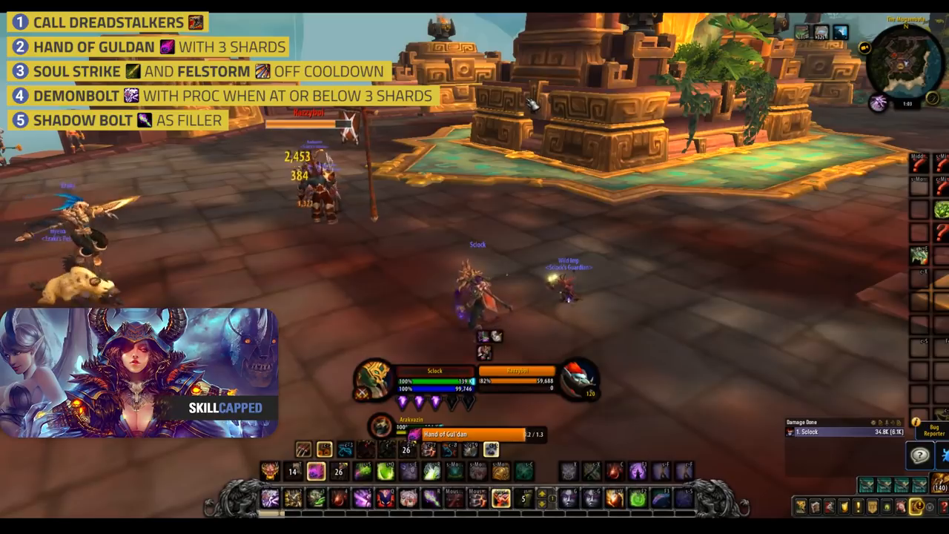
pyautogui.click(522, 499)
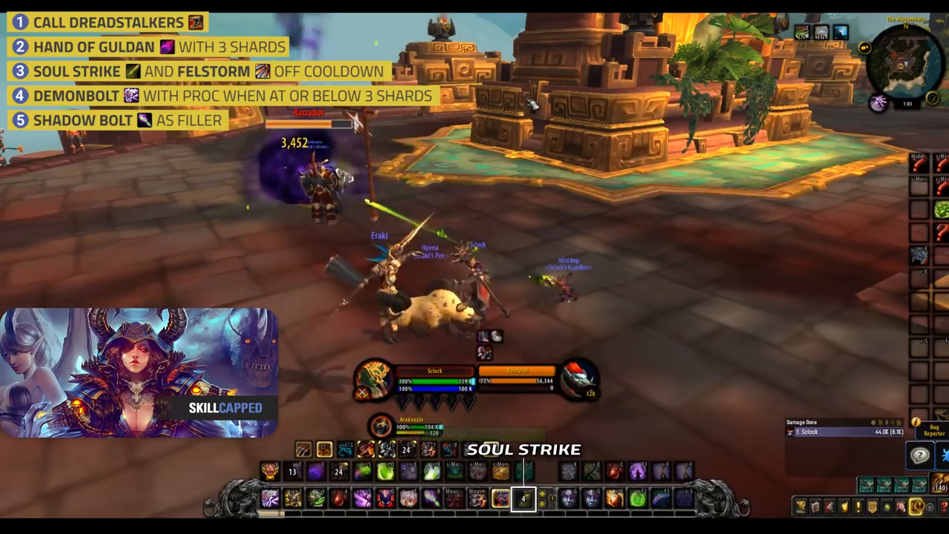